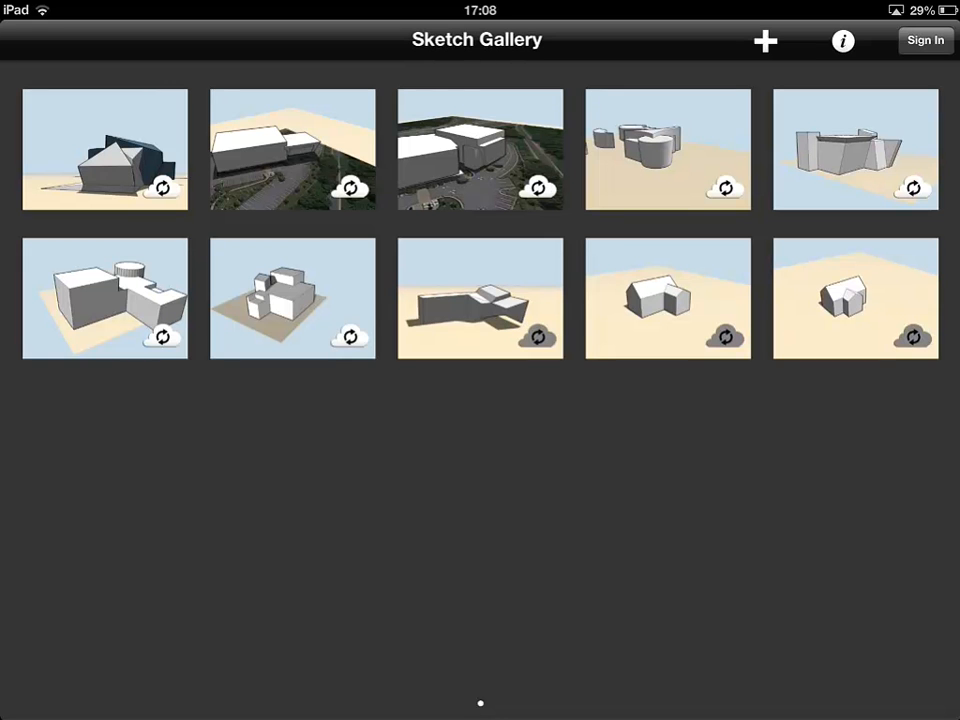
# Step: Create a new, empty sketch from the Sketch Gallery's + button
pyautogui.click(855, 298)
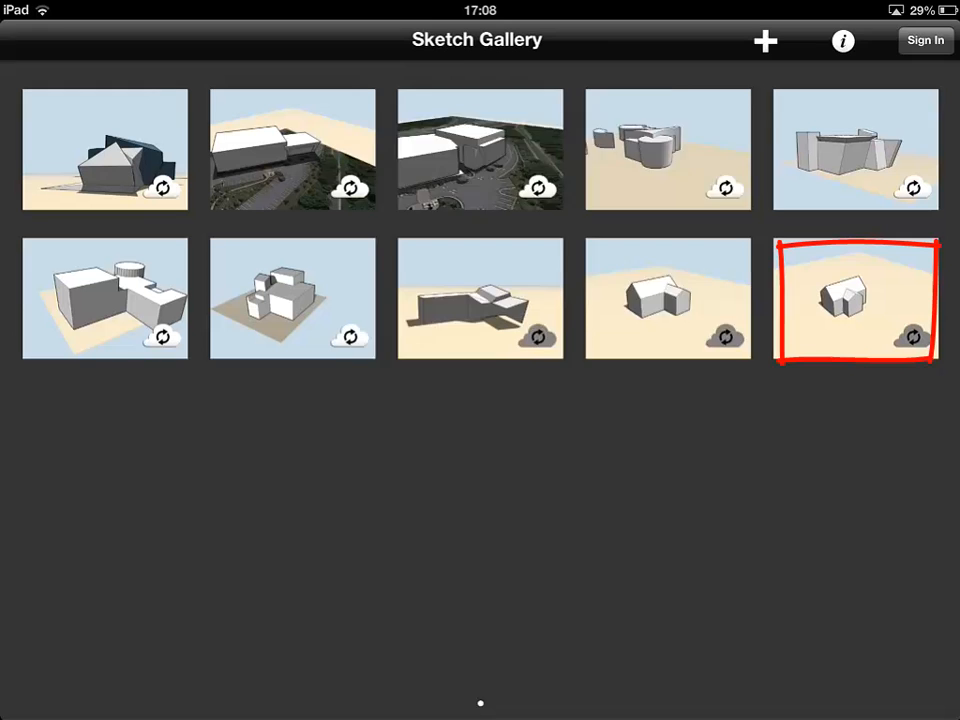
pyautogui.click(855, 298)
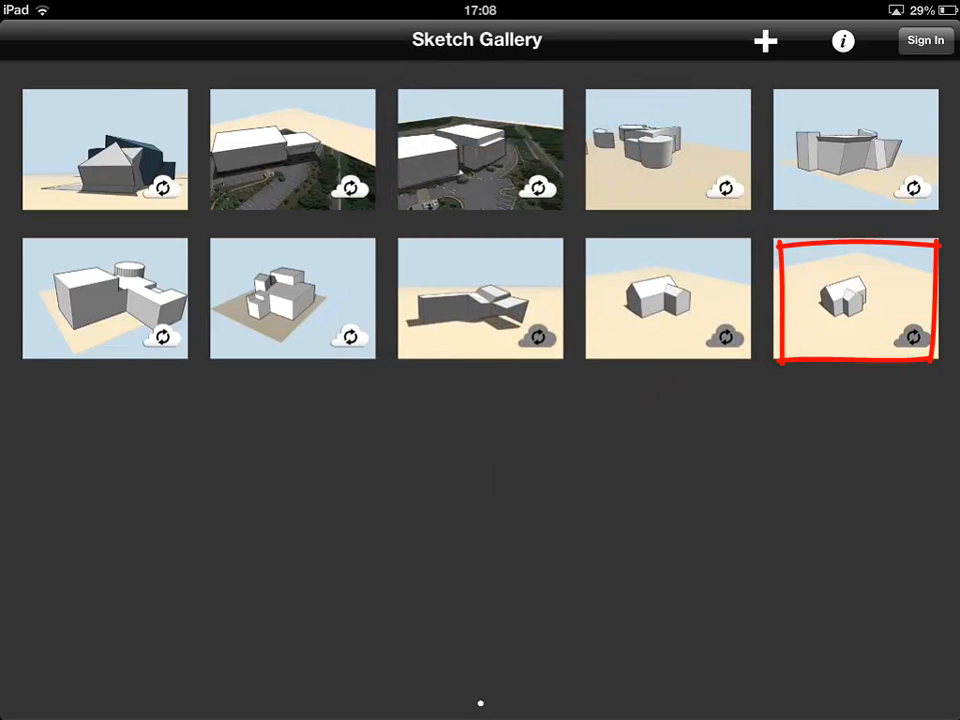
pyautogui.click(855, 298)
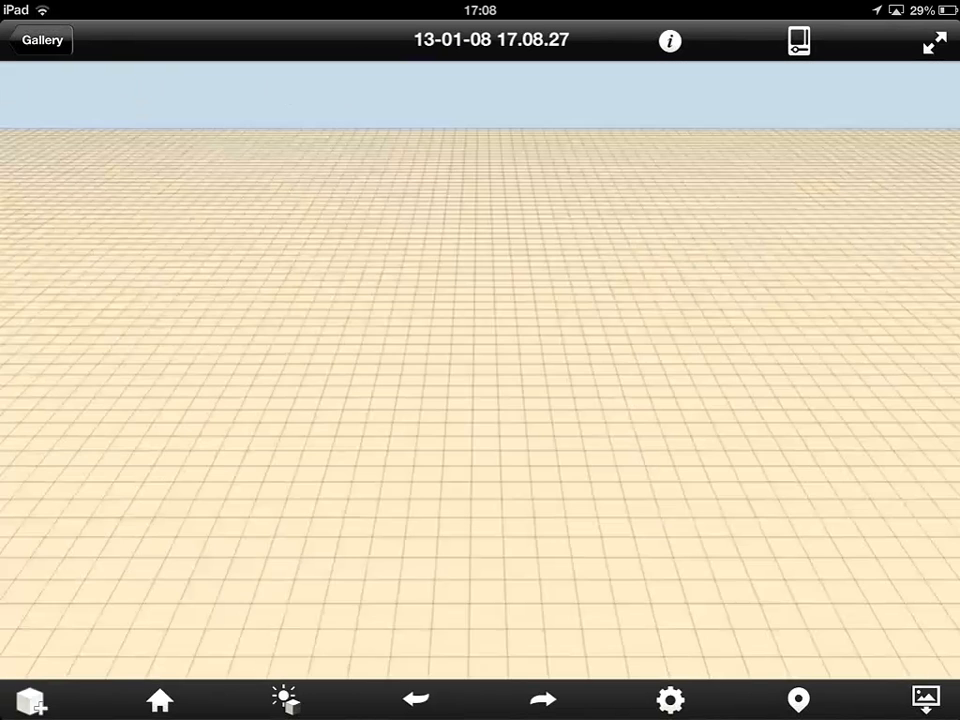
# Step: Place a rectangular block on the grid, then return to the sketch gallery
pyautogui.click(30, 700)
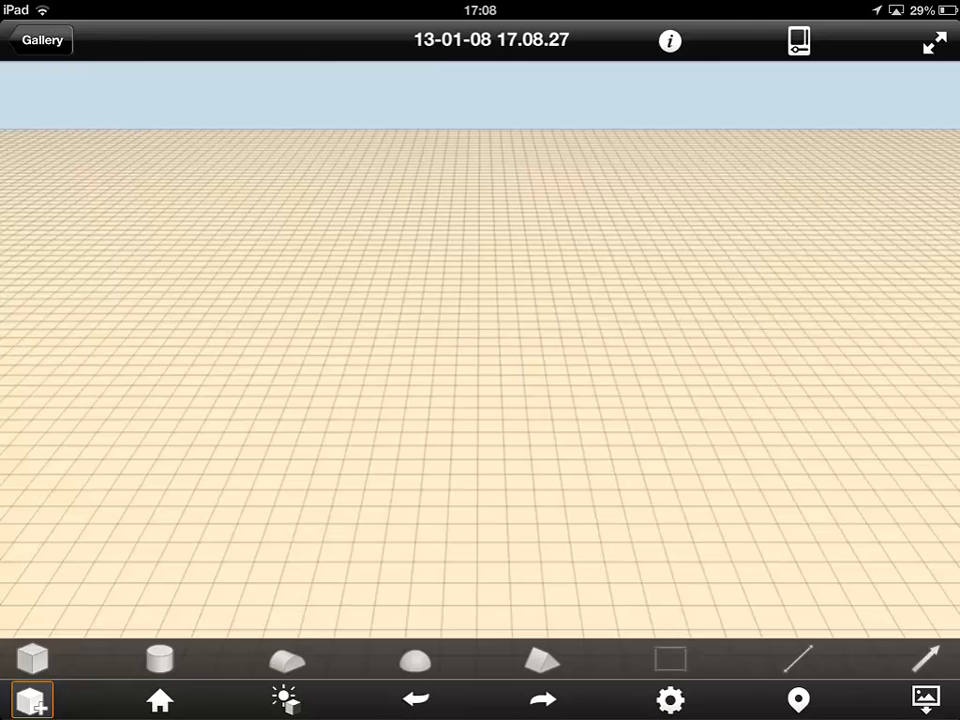
pyautogui.click(670, 658)
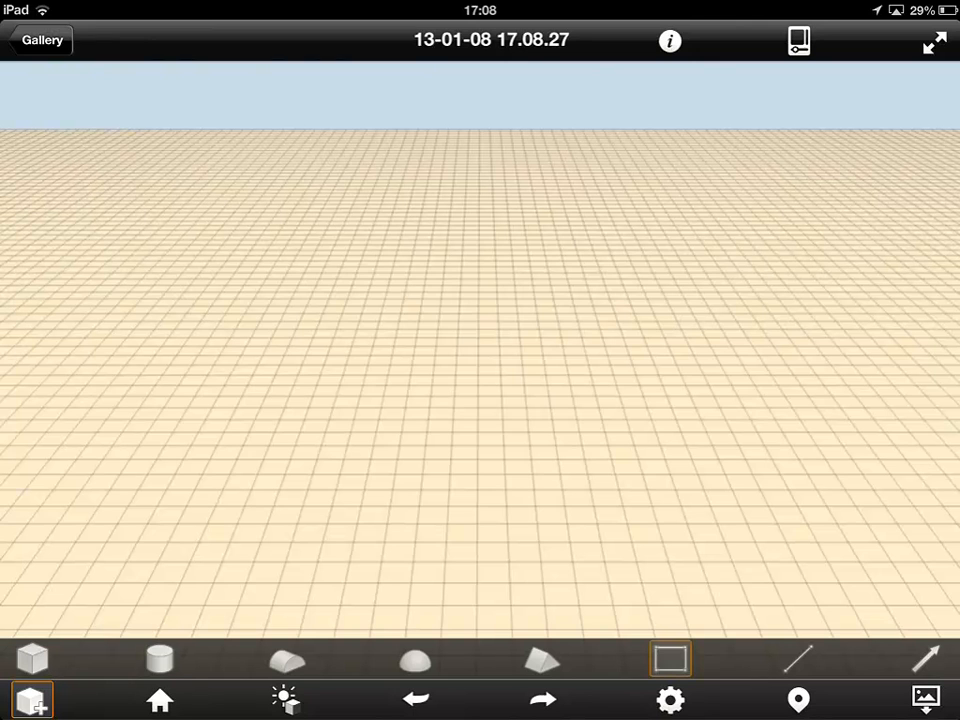
pyautogui.click(669, 658)
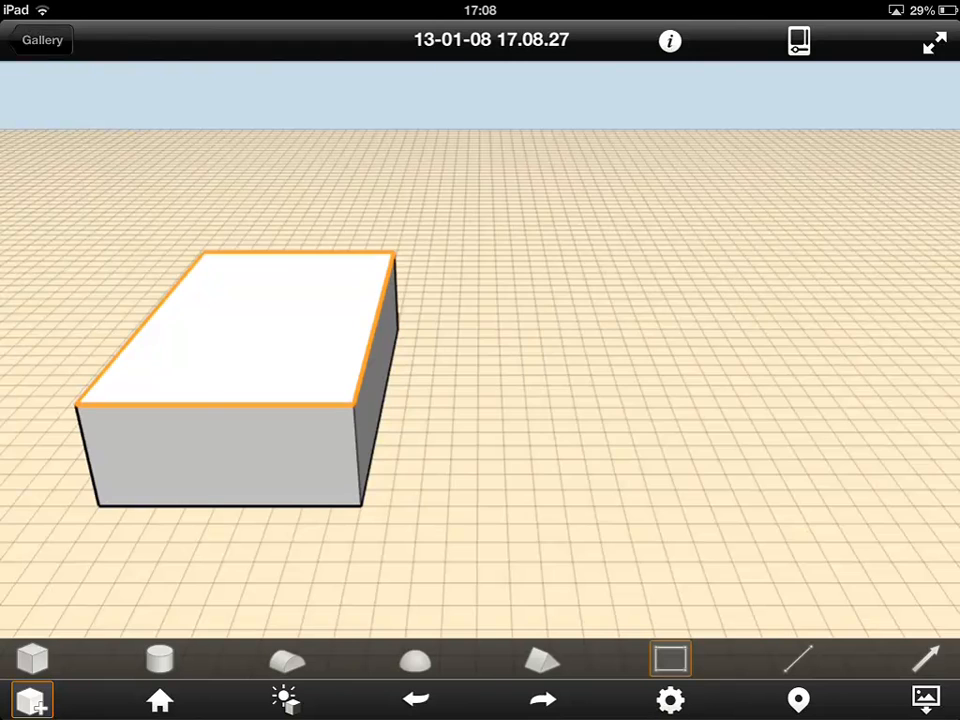
pyautogui.click(42, 40)
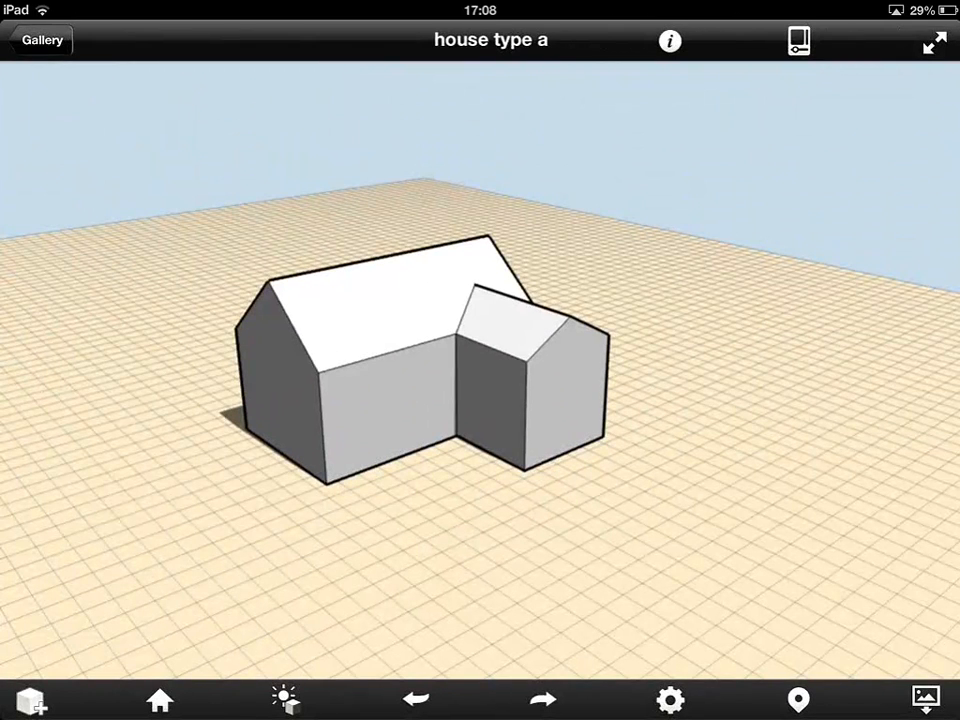
# Step: Select the house in 'house type a' to bring up its edit options
pyautogui.click(400, 370)
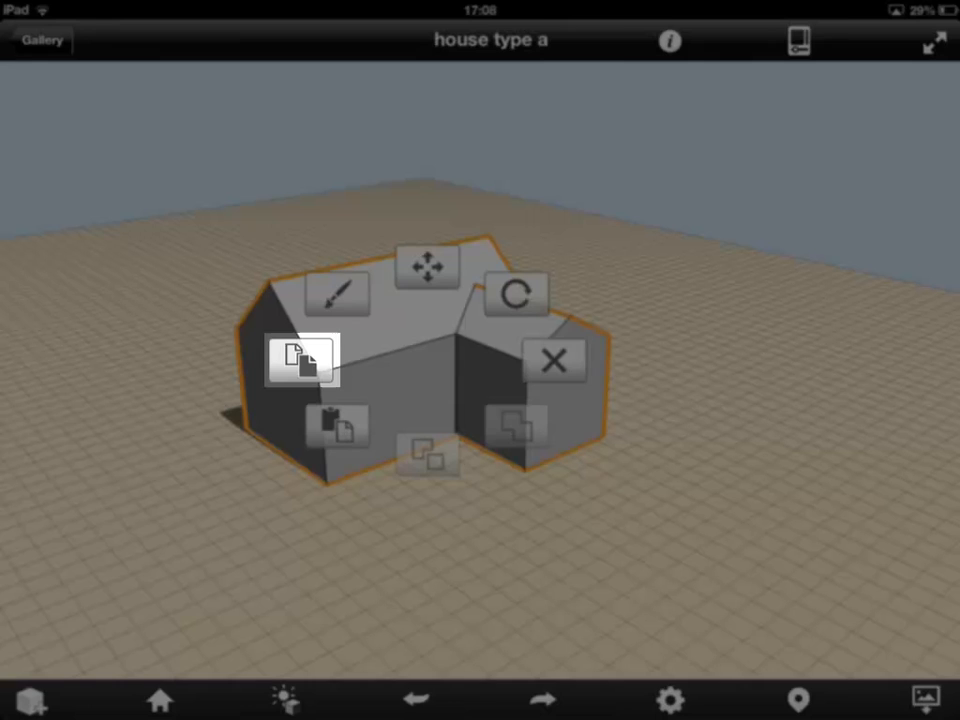
# Step: Reopen the new site sketch, paste the copied house, and select the plain block
pyautogui.click(41, 40)
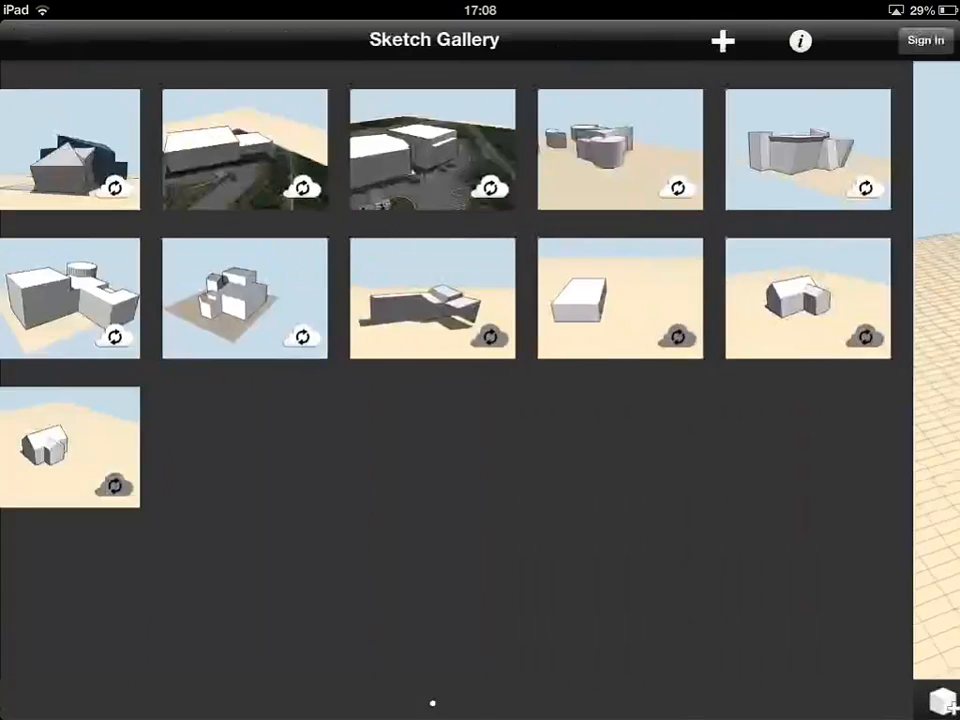
pyautogui.click(620, 297)
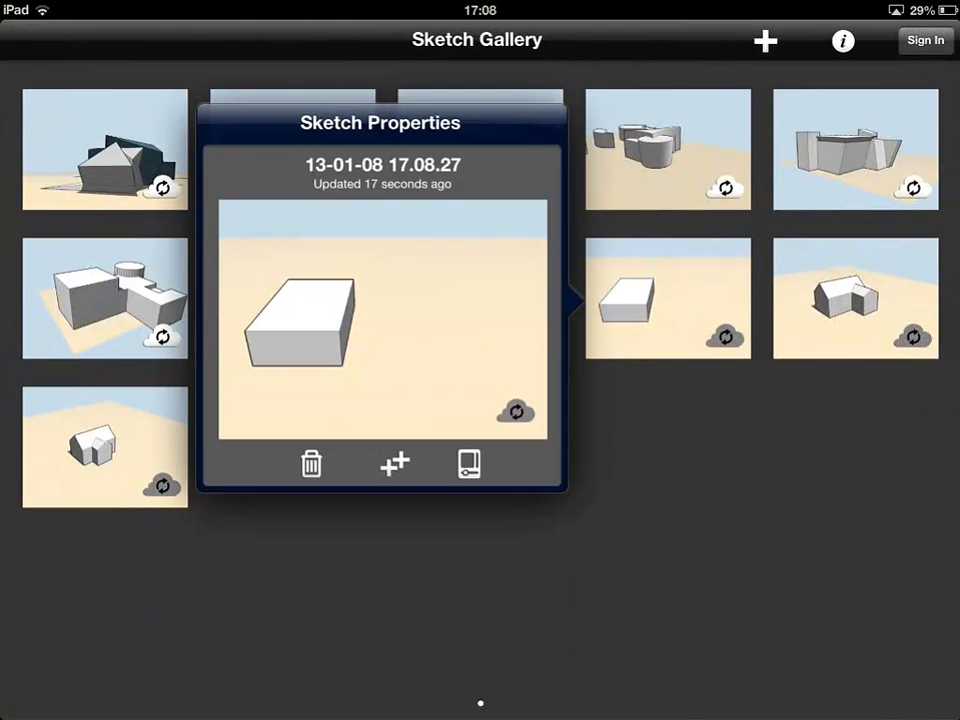
pyautogui.click(468, 463)
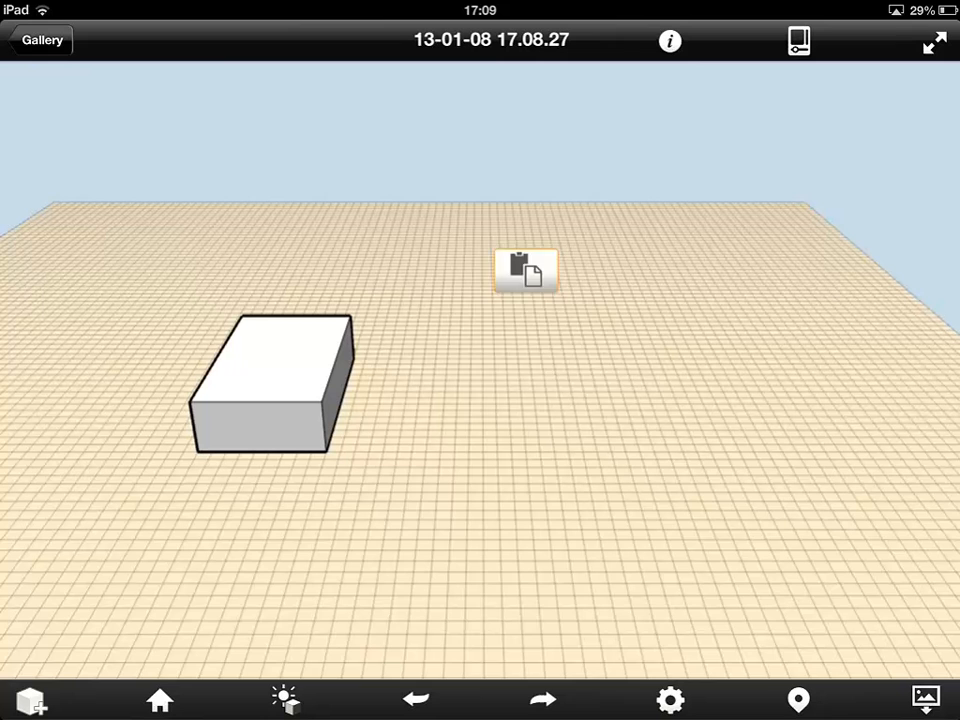
pyautogui.click(525, 272)
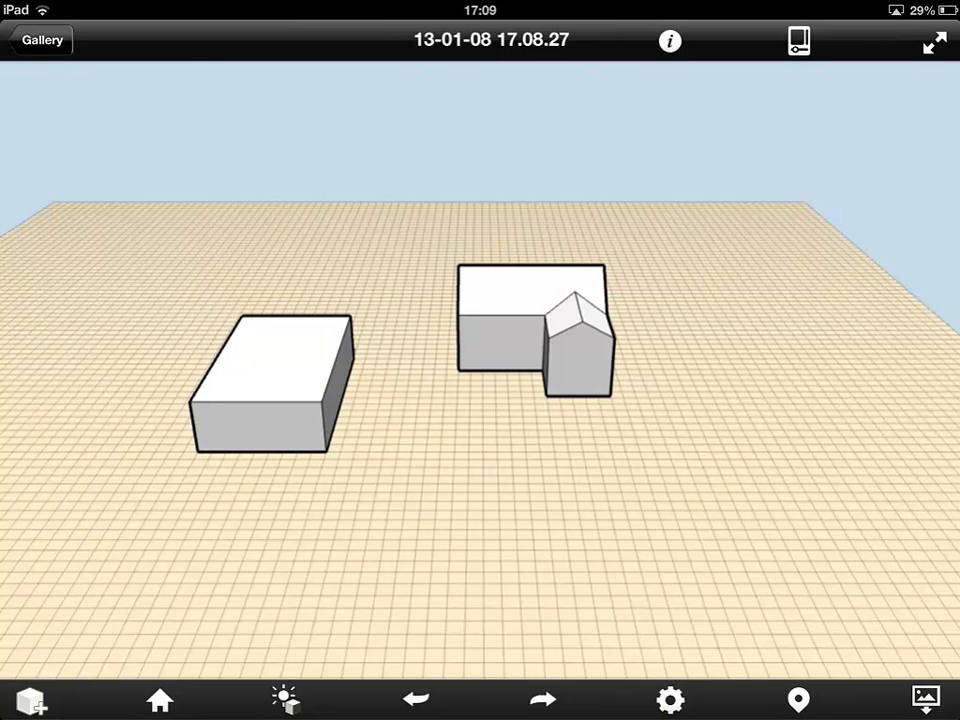
pyautogui.click(270, 385)
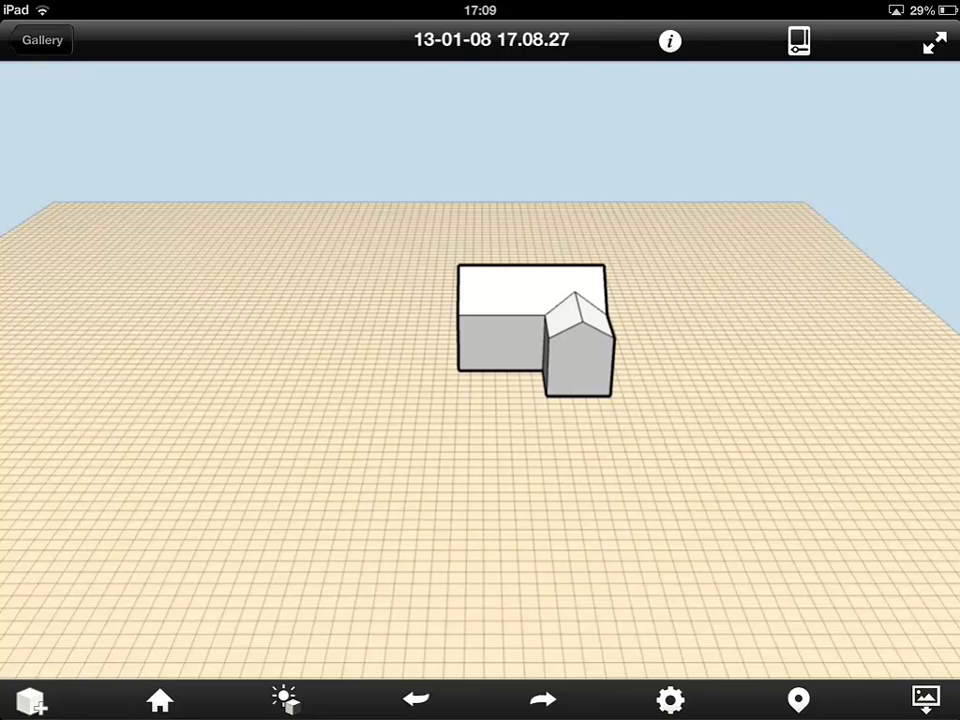
# Step: Select and copy the 'house type b' house, then return to the gallery
pyautogui.click(42, 40)
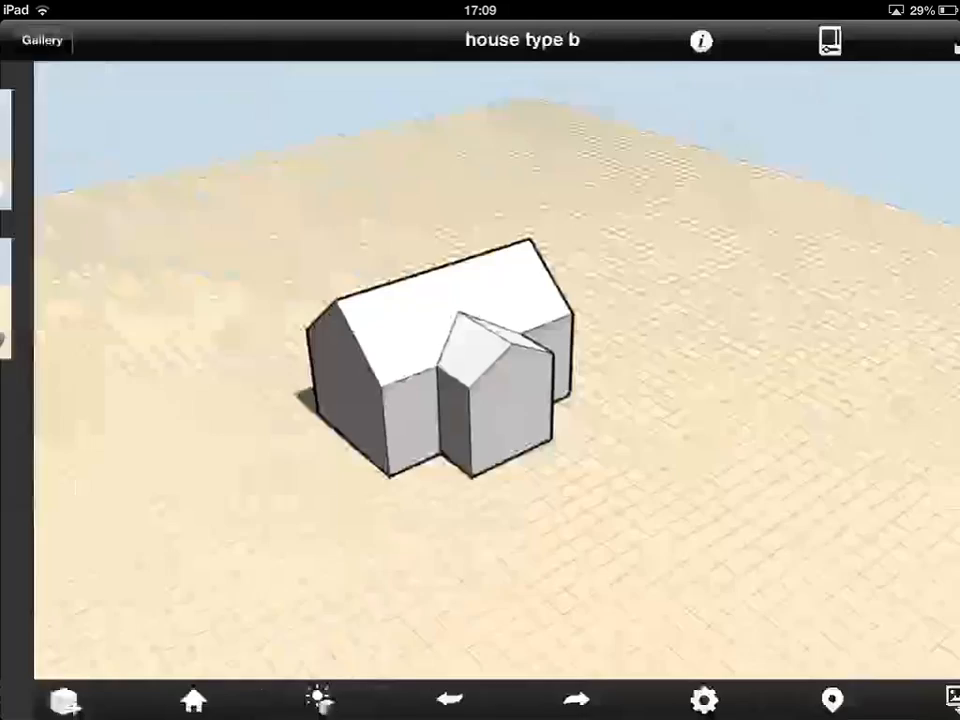
pyautogui.click(430, 390)
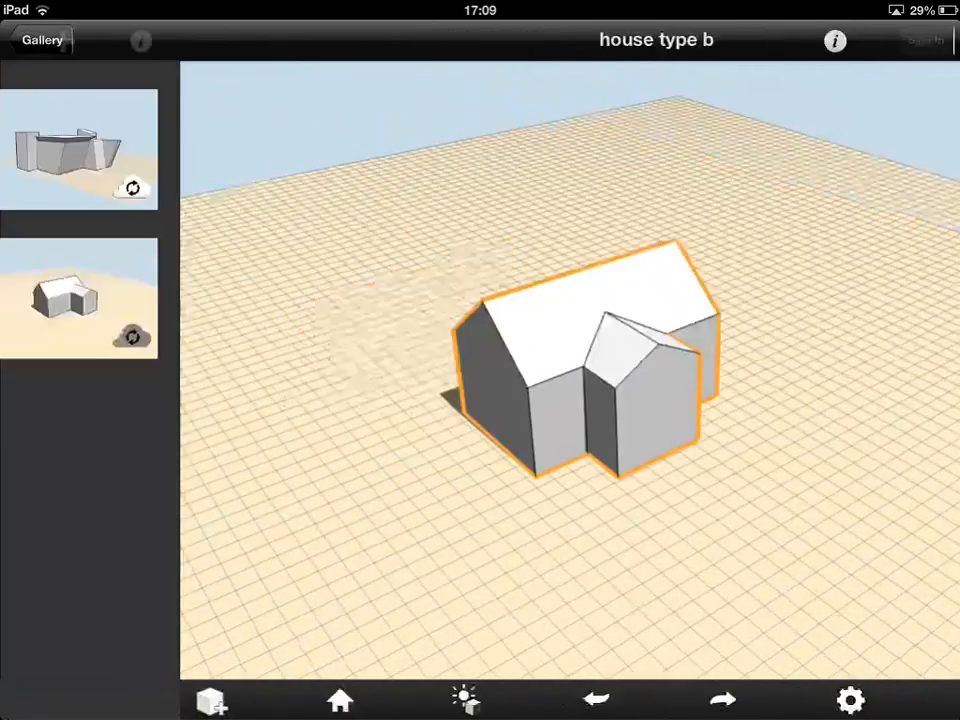
pyautogui.click(42, 39)
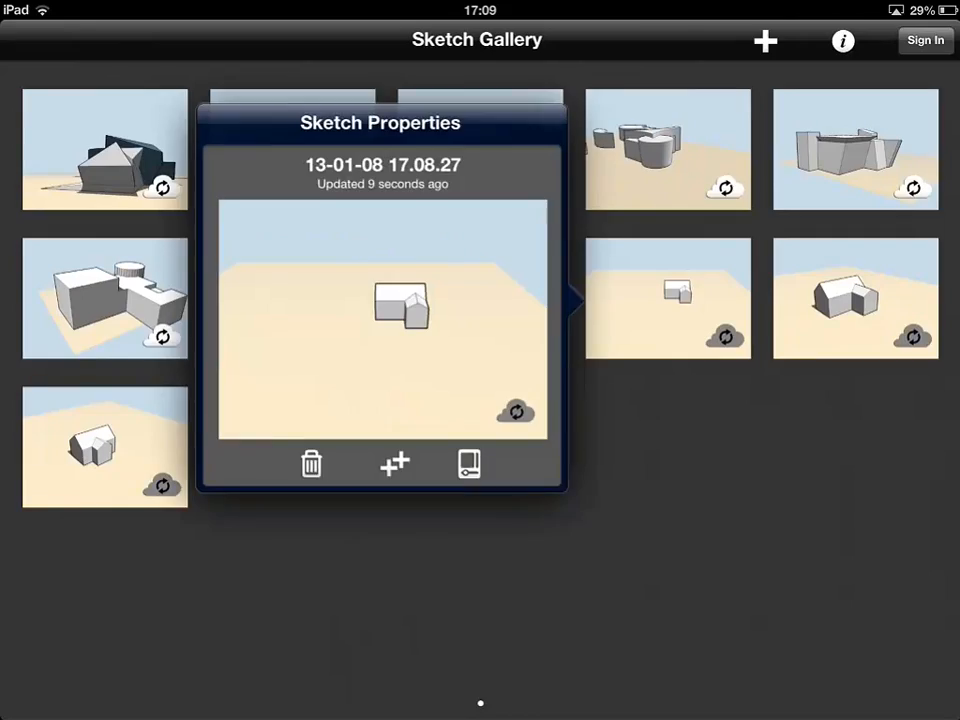
# Step: Paste house type B copies left and right of the houses, then orbit to check
pyautogui.click(469, 463)
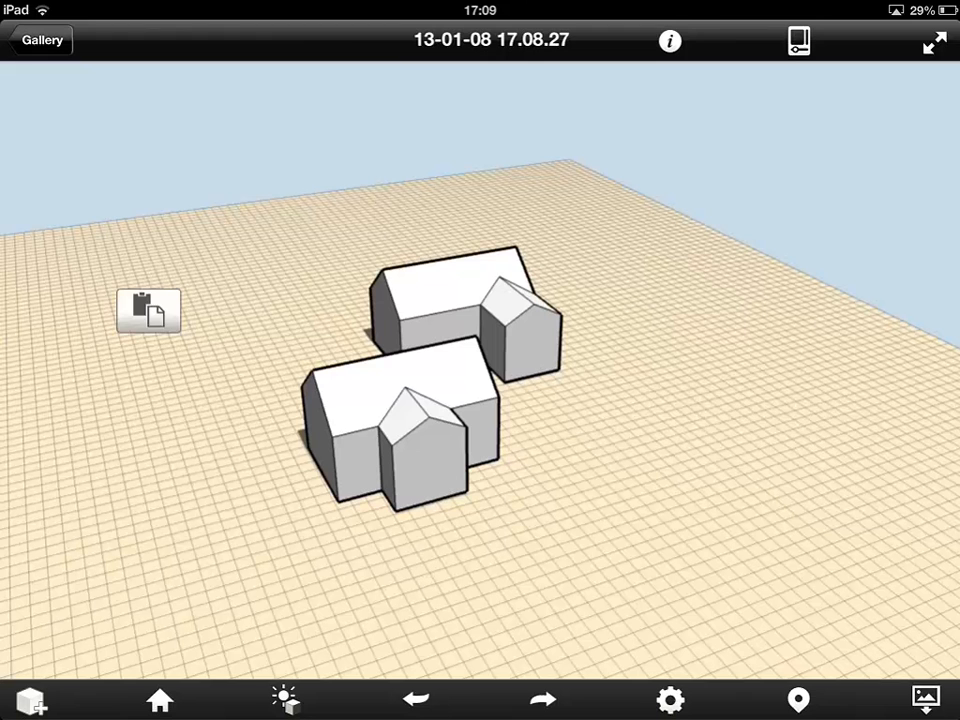
pyautogui.click(148, 308)
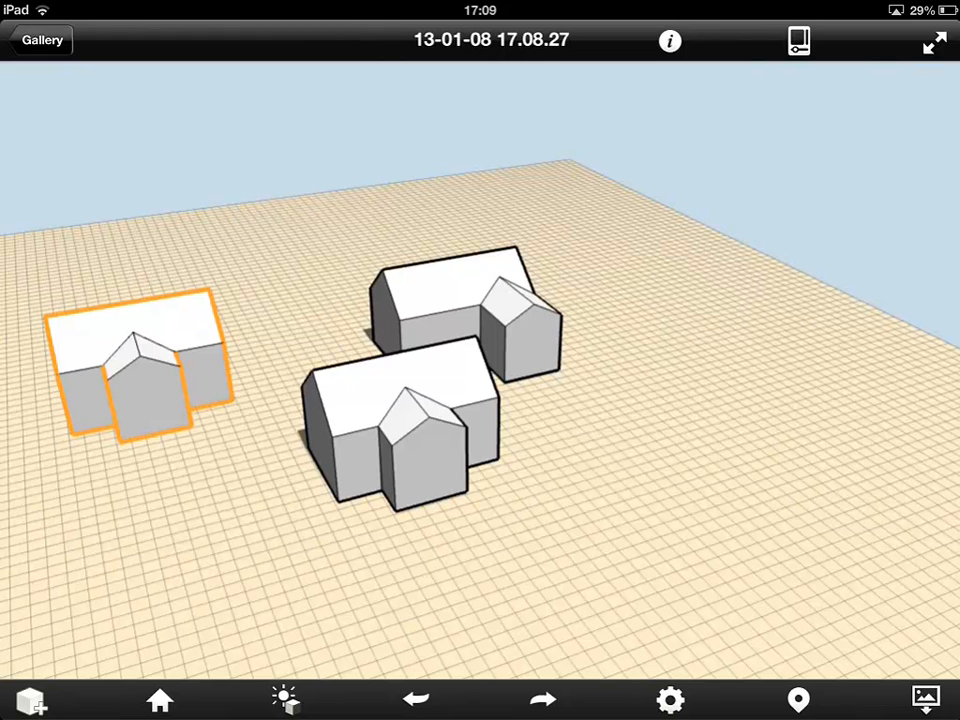
pyautogui.moveTo(140, 360); pyautogui.dragTo(670, 320)
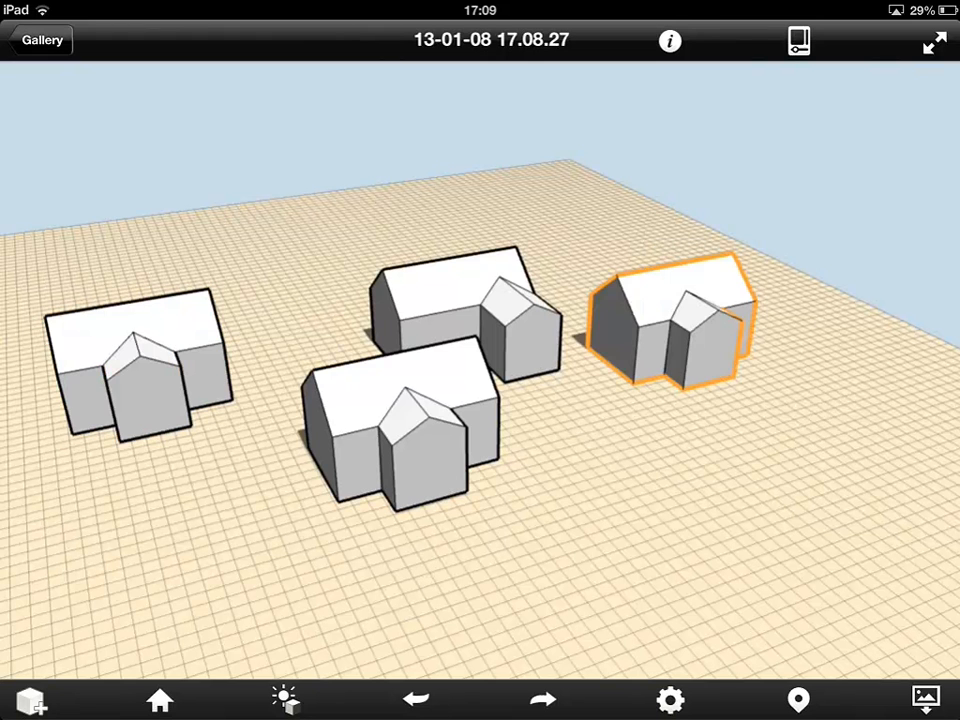
pyautogui.moveTo(480, 400); pyautogui.dragTo(480, 320)
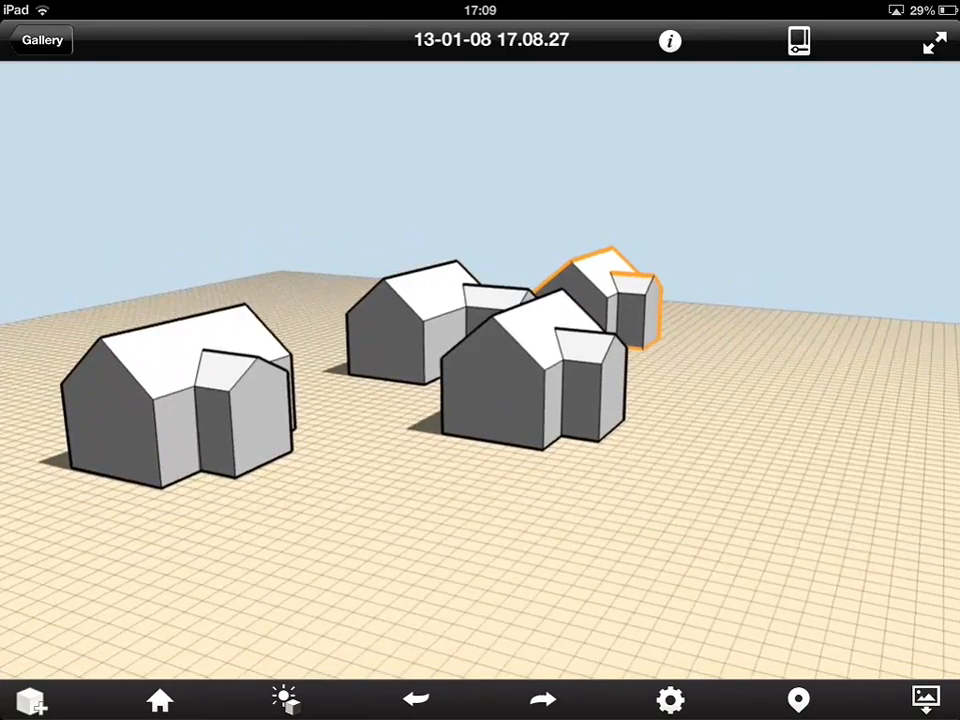